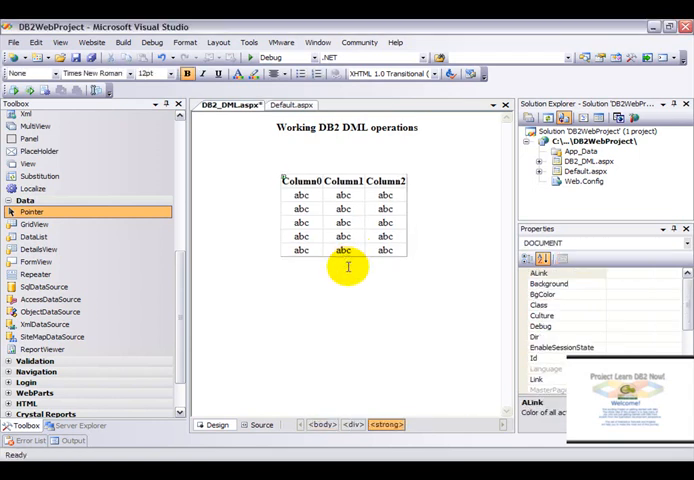
Step: Expand the DB2 table in Server Explorer to its ID, NAME, EMAIL columns and start a new GridView data source
click(344, 236)
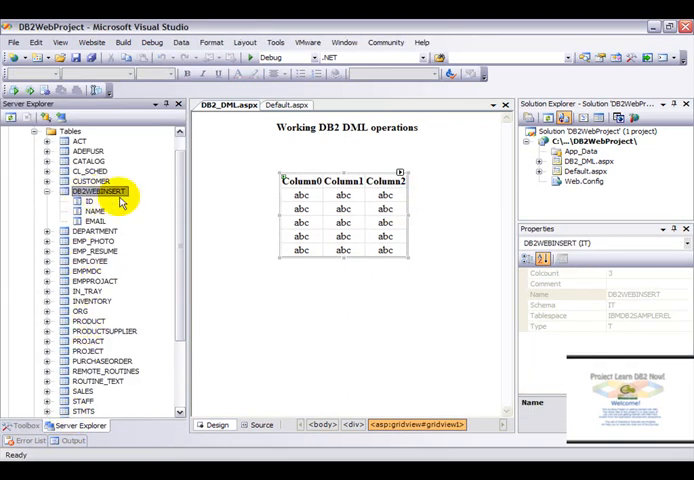
click(94, 212)
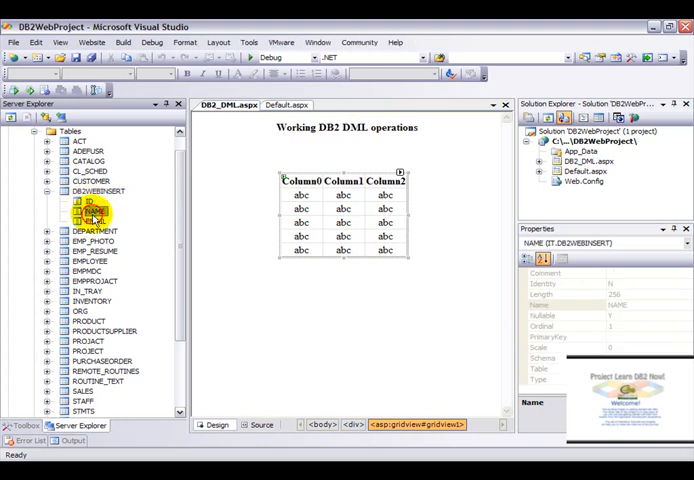
click(92, 220)
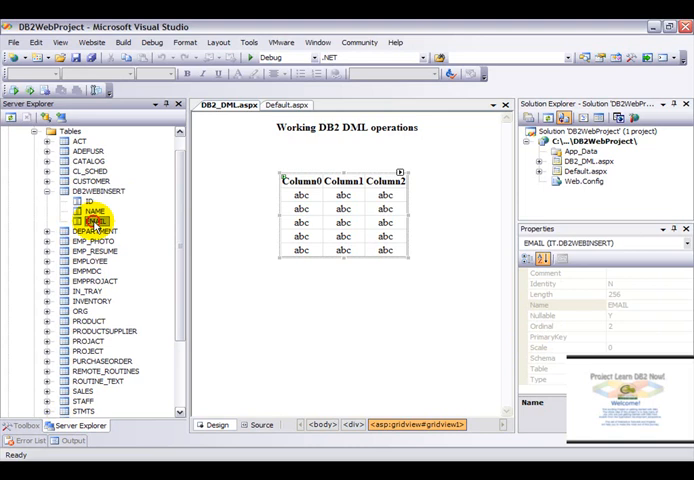
click(88, 200)
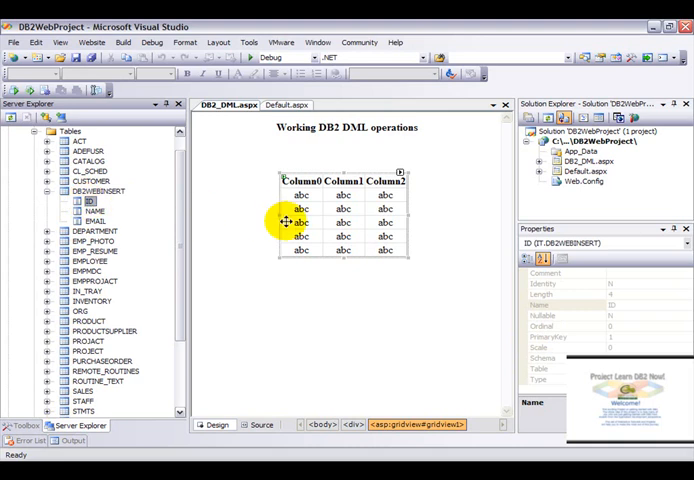
click(400, 168)
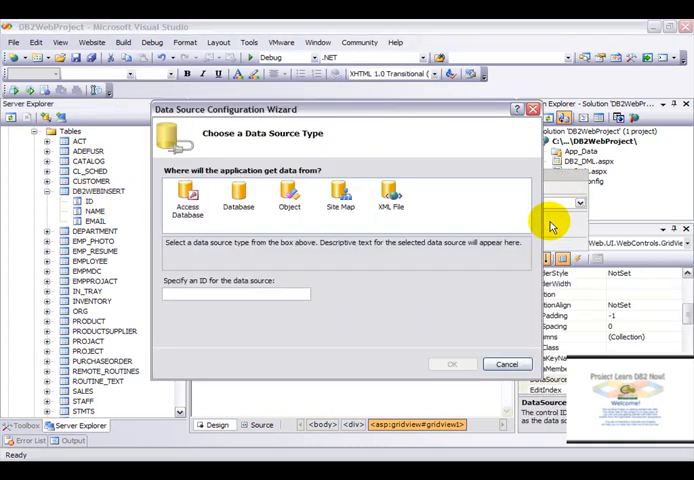
Step: Choose a Database source on the existing connection, select all (*) columns of the DB2 table and go to Advanced options
click(452, 364)
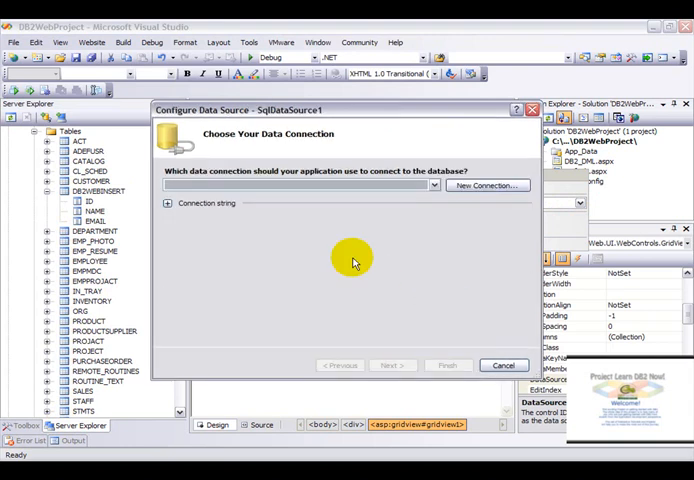
click(392, 364)
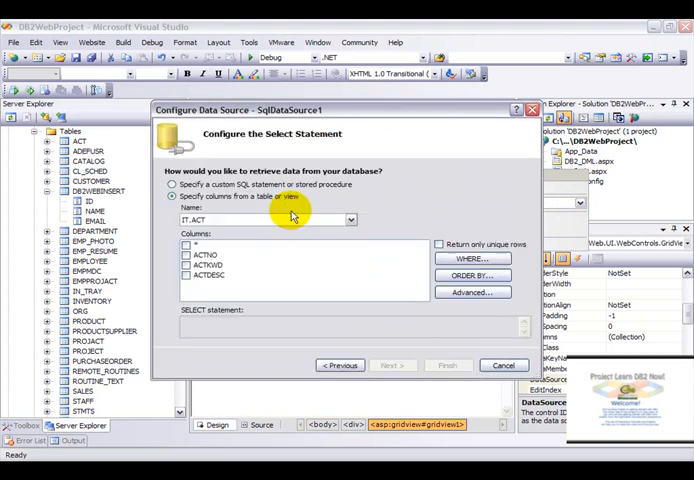
click(350, 220)
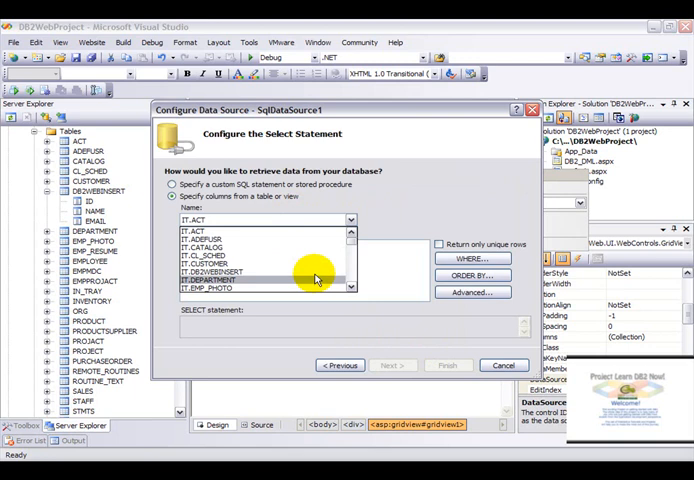
click(212, 272)
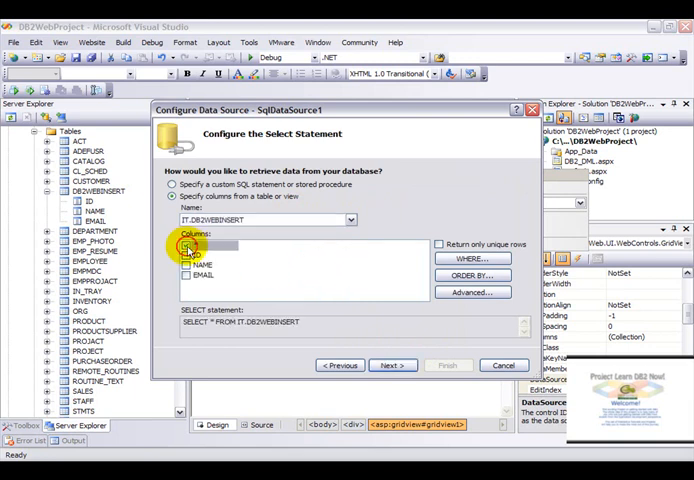
click(188, 248)
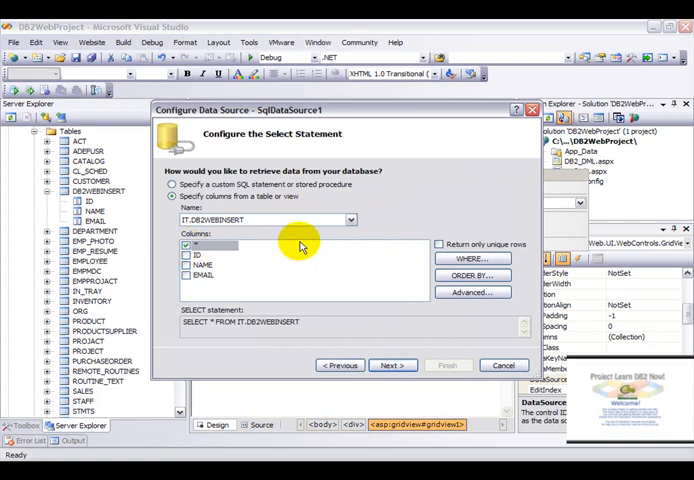
click(472, 292)
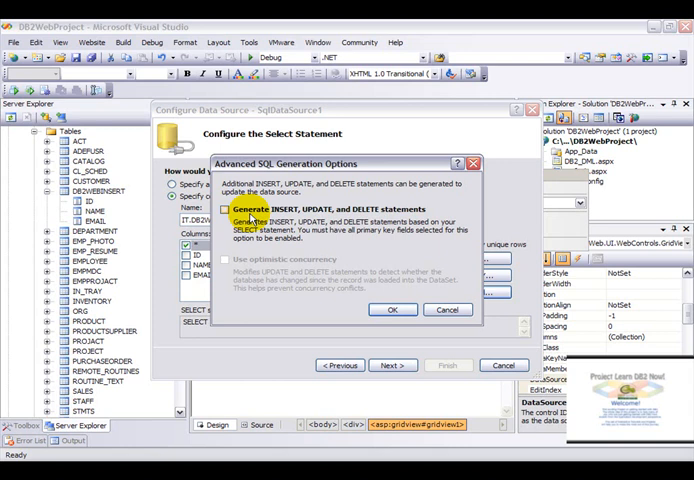
Step: Generate INSERT, UPDATE and DELETE statements, test the query and finish binding the GridView
click(224, 210)
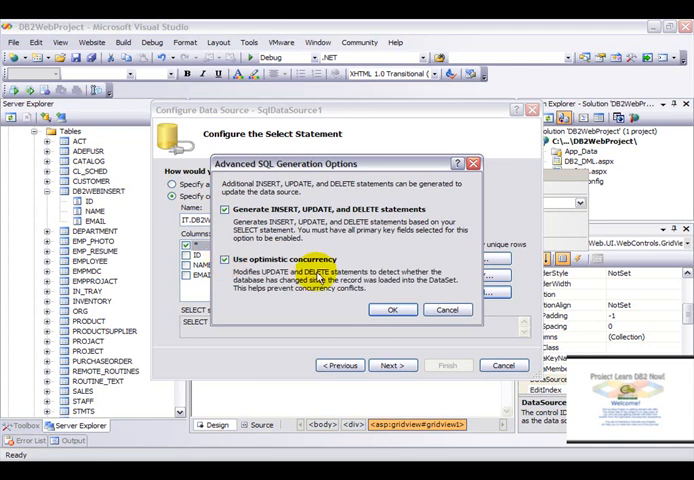
mouse_move(398, 276)
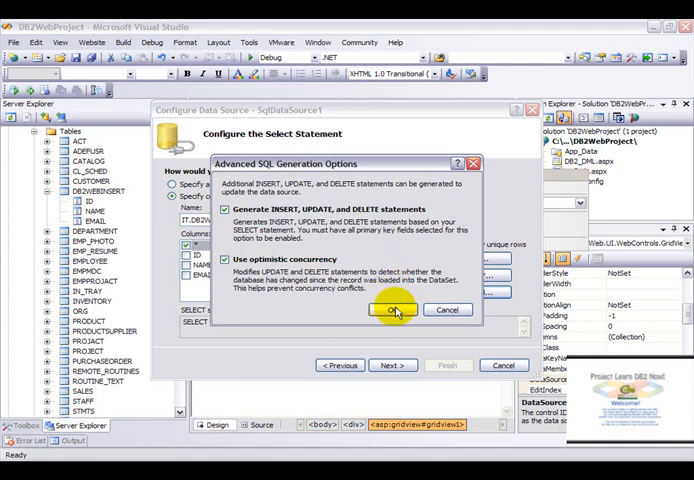
click(394, 310)
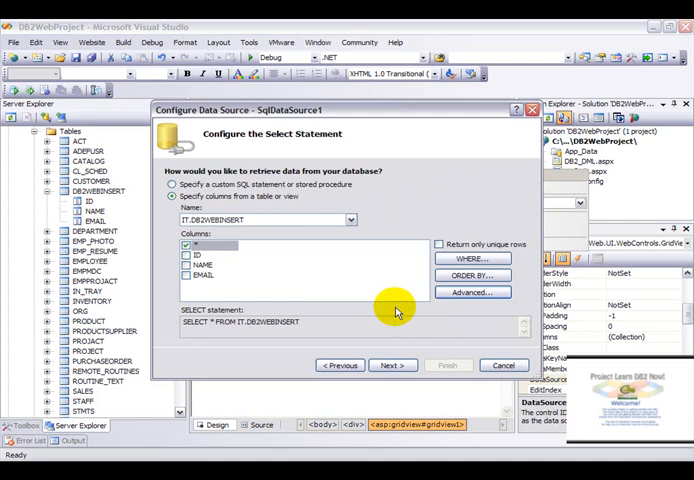
click(392, 364)
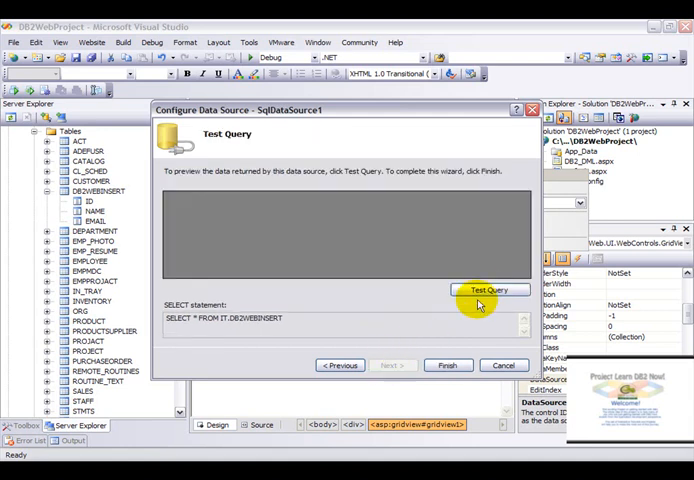
click(490, 290)
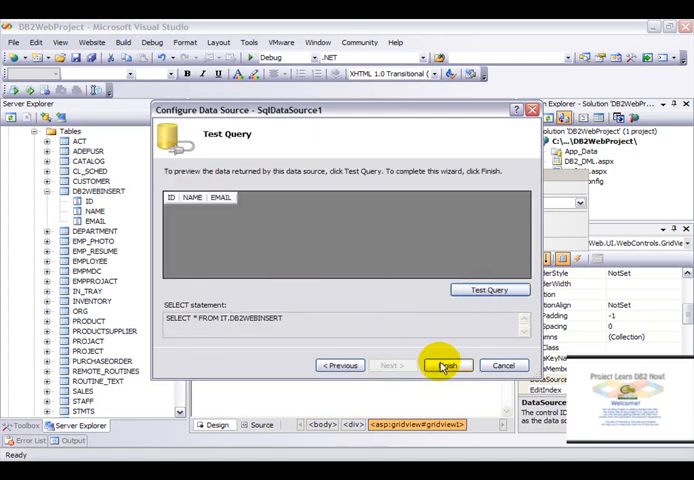
click(446, 364)
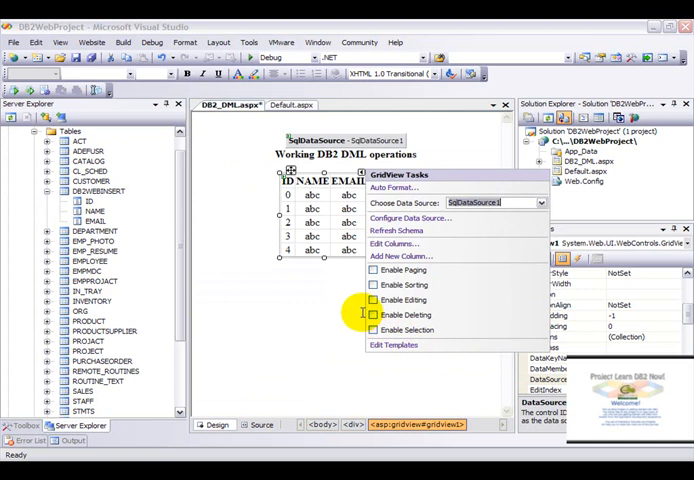
Step: Enable editing and selection on the GridView from its task options
click(374, 300)
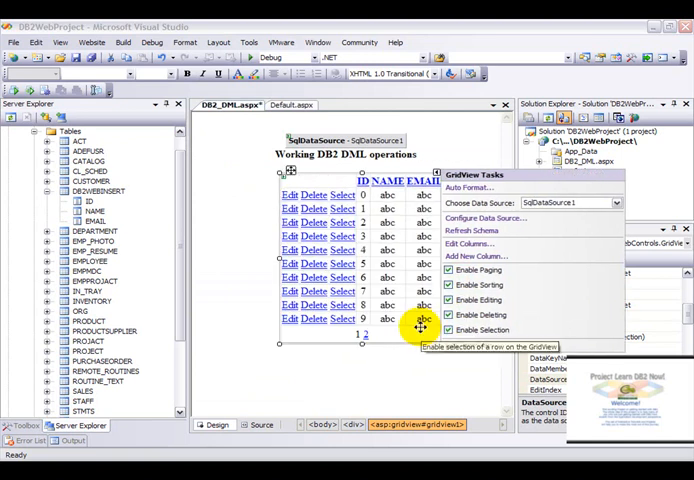
click(468, 290)
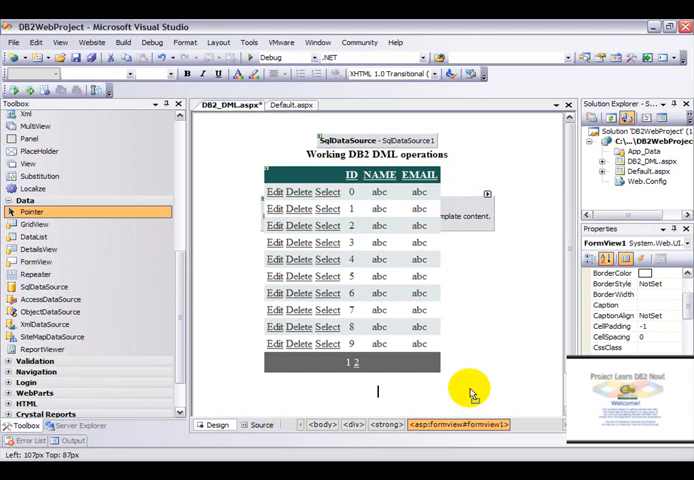
Step: Apply an Auto Format colour scheme to the FormView showing ID, NAME and EMAIL
click(486, 352)
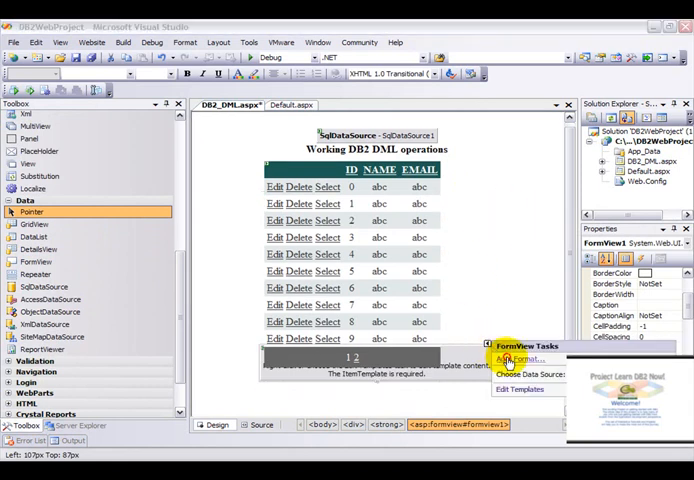
click(518, 358)
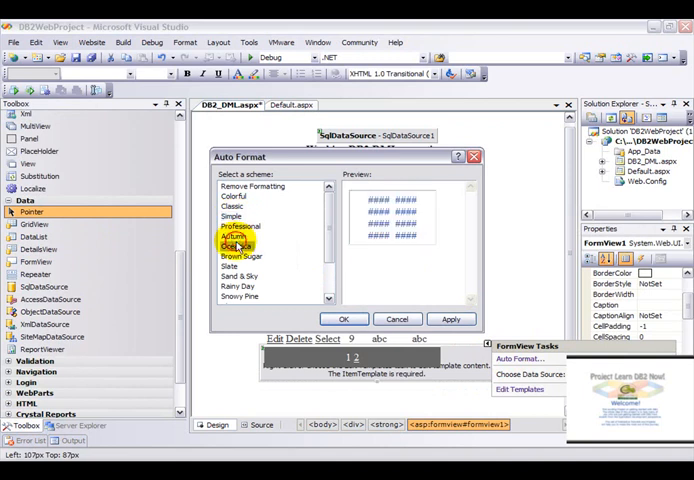
click(236, 278)
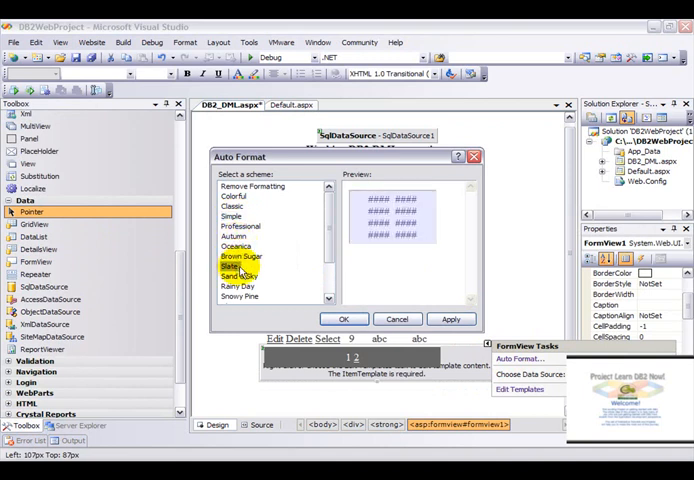
click(344, 320)
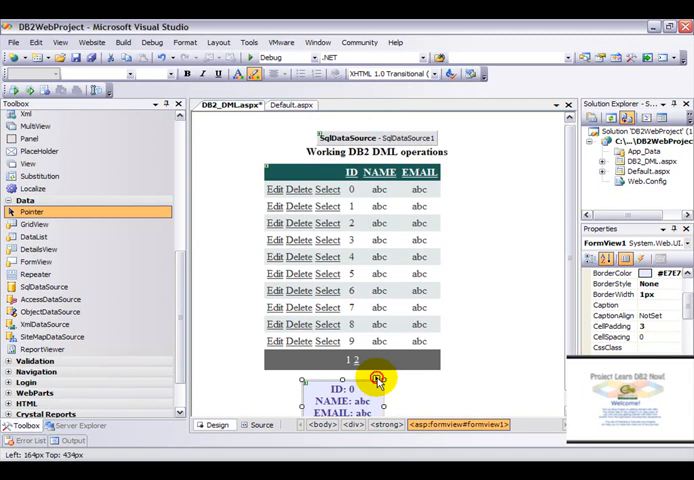
Step: Enable paging on the FormView and set its DefaultMode to Insert
click(378, 380)
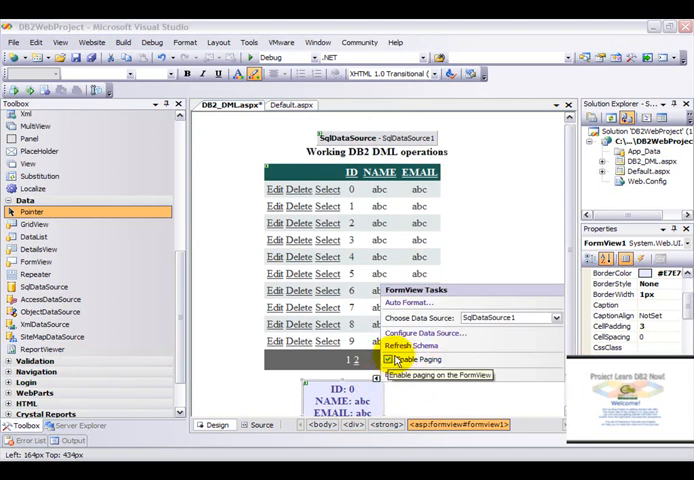
click(388, 360)
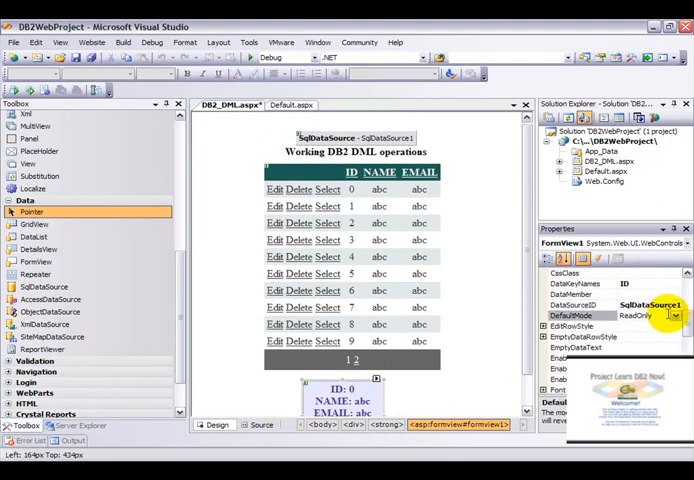
click(674, 316)
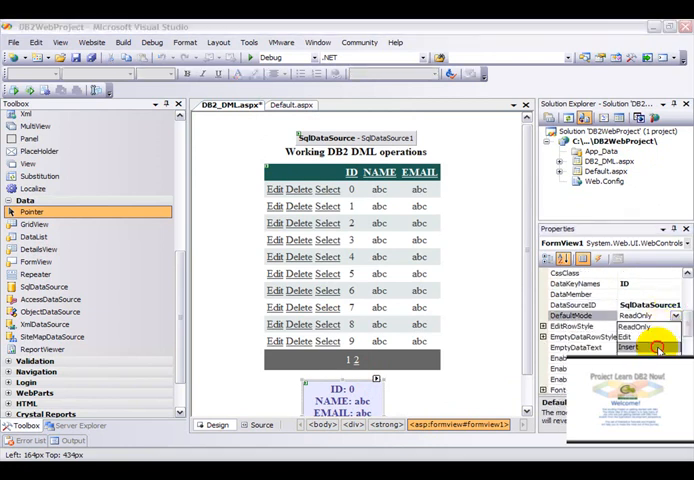
click(630, 348)
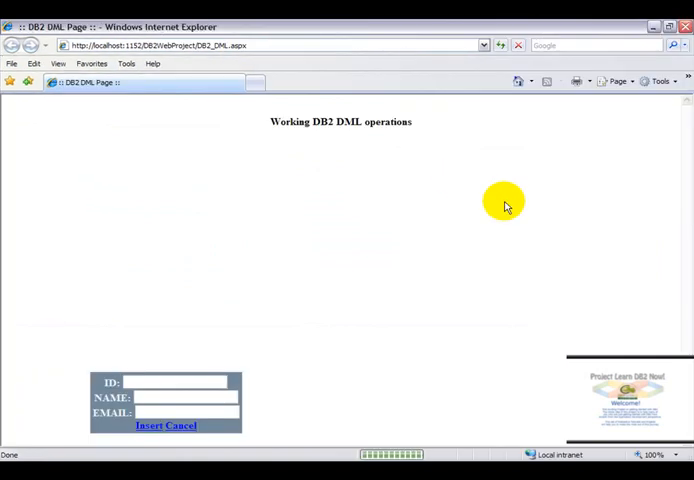
mouse_move(400, 246)
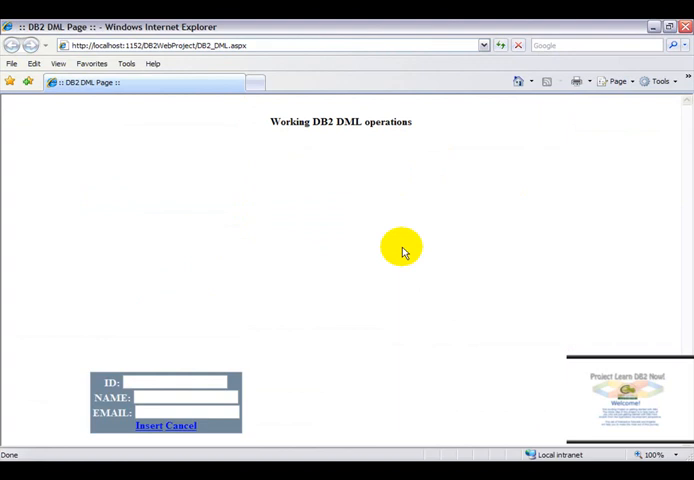
mouse_move(204, 360)
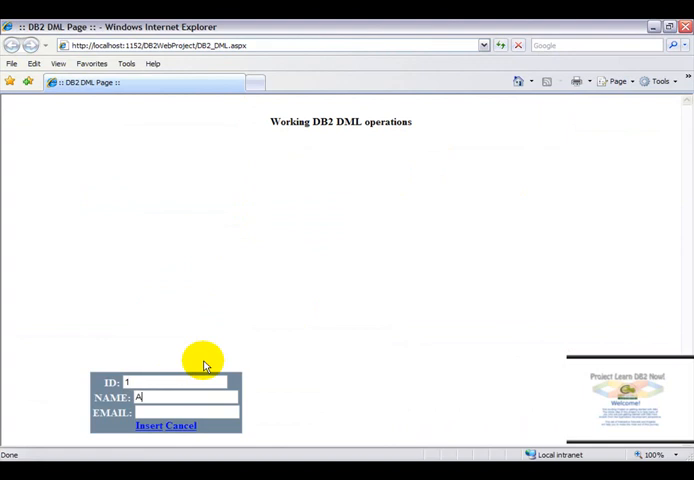
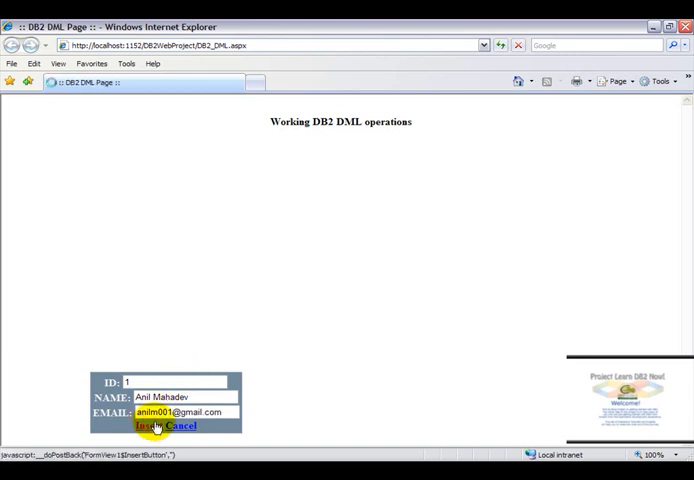
click(148, 424)
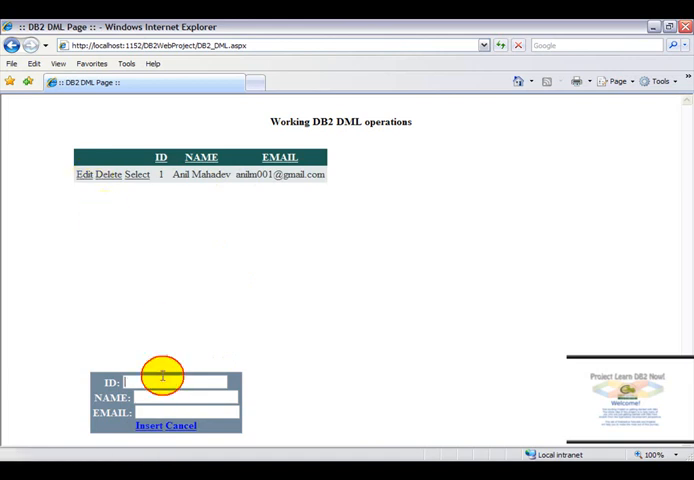
Step: Insert a second record, ID 2 John with a yahoo.com email, and sort the grid by NAME
text(Jo)
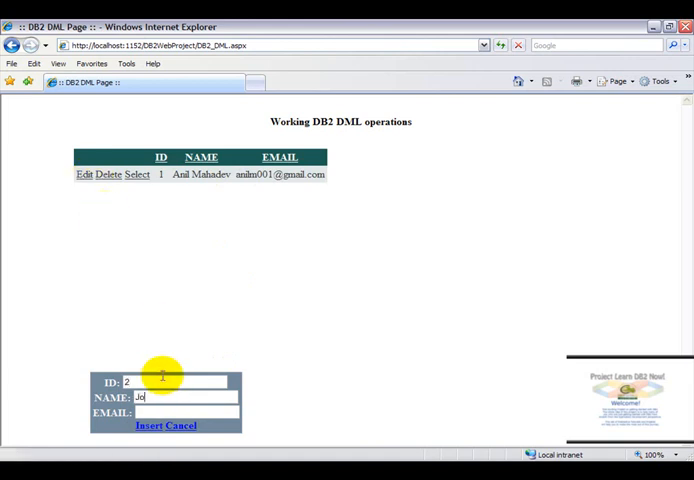
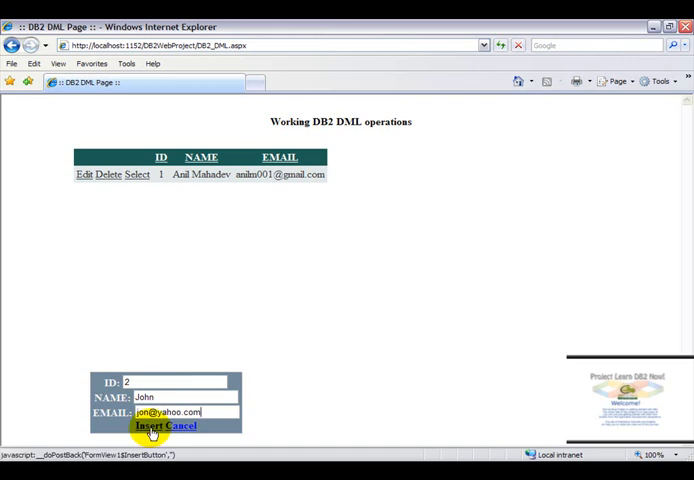
click(148, 424)
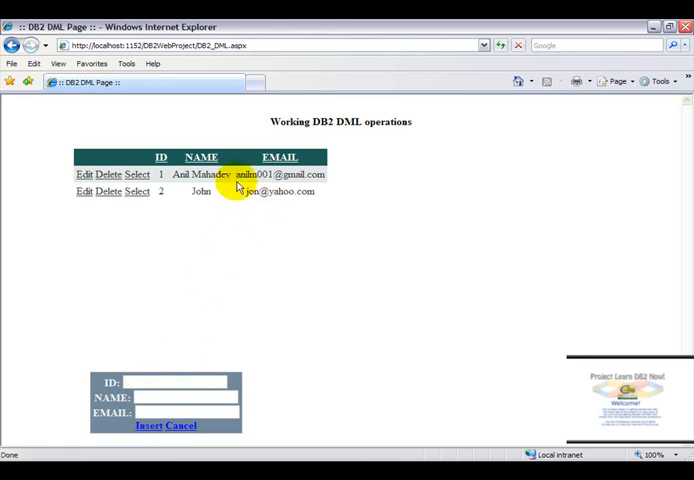
click(200, 156)
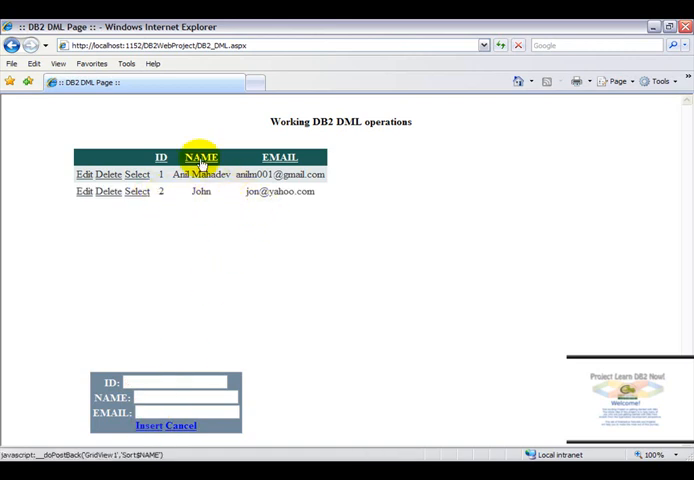
Step: Edit record 2 to append the surname McKen to its name and update it
click(84, 192)
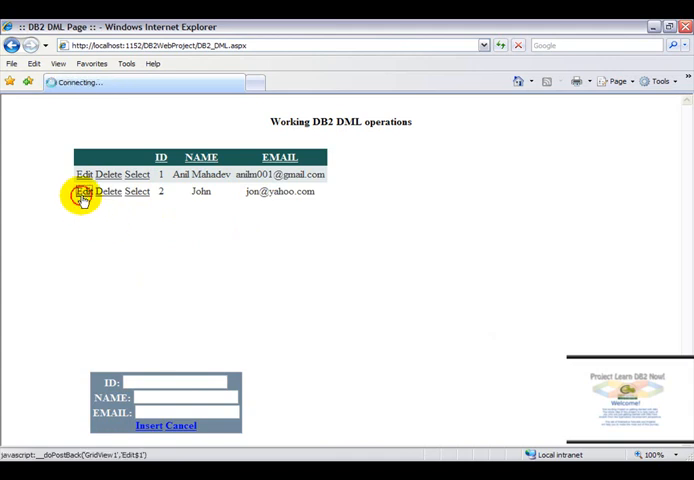
click(84, 192)
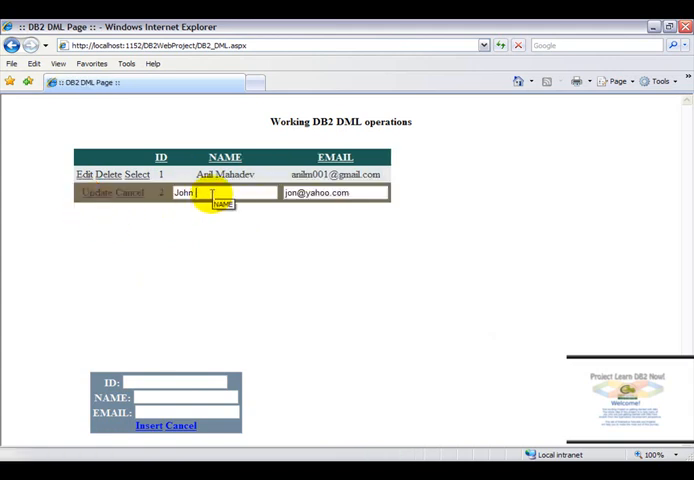
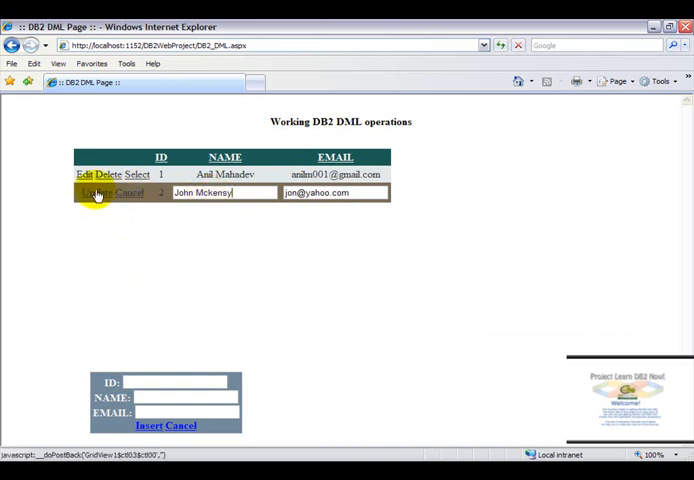
click(130, 192)
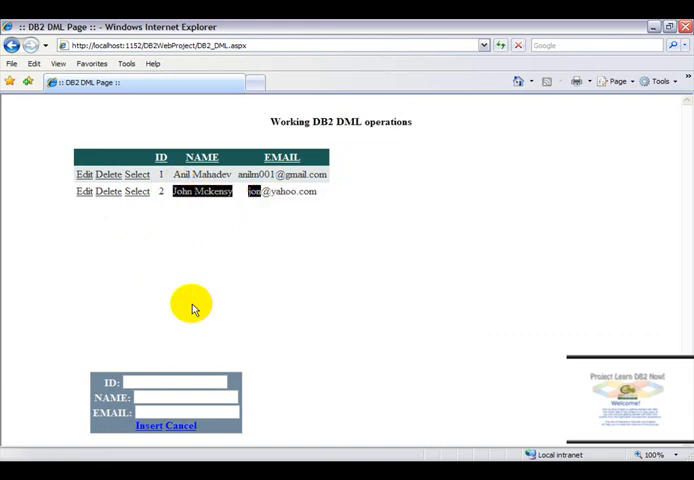
Step: Insert a third record, ID 3 Demo with a demo@yahoo email
click(176, 382)
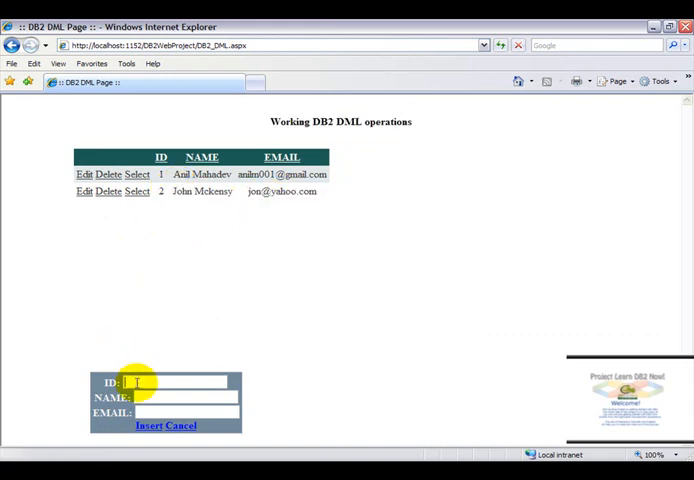
text(3)
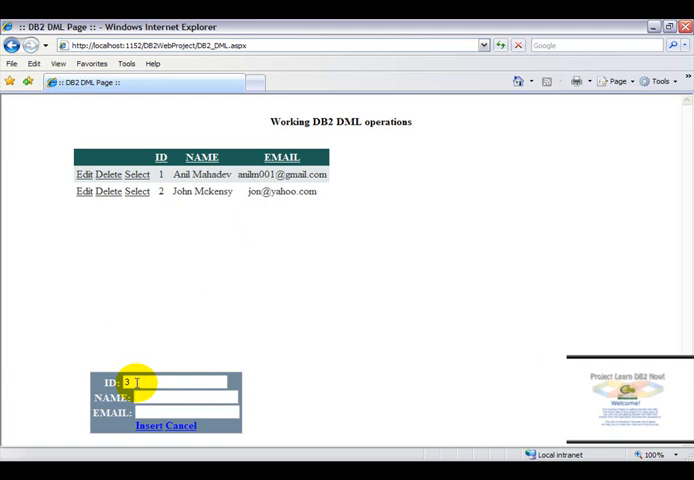
text(demo@)
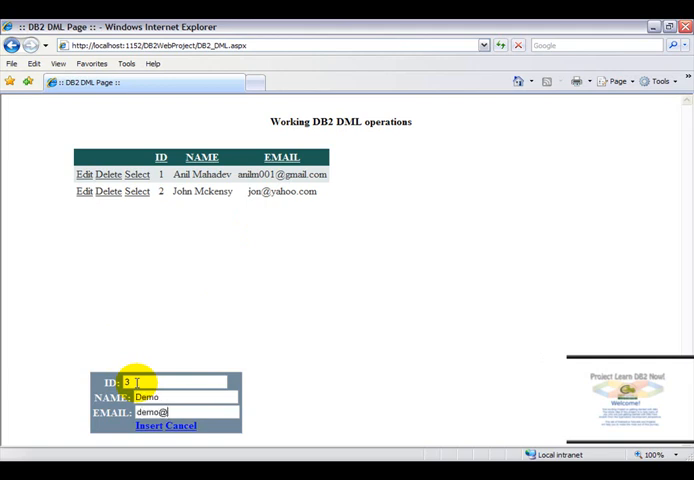
text(yaho)
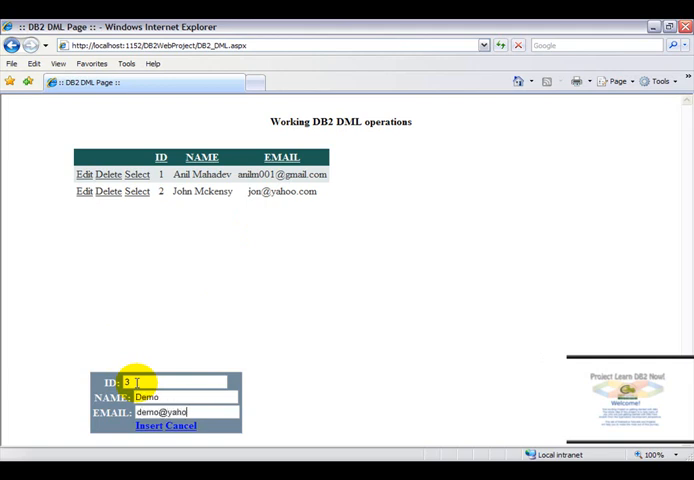
click(148, 424)
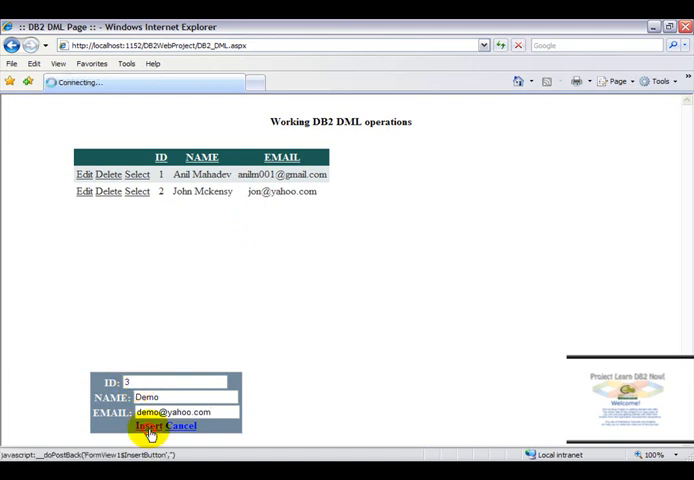
click(148, 424)
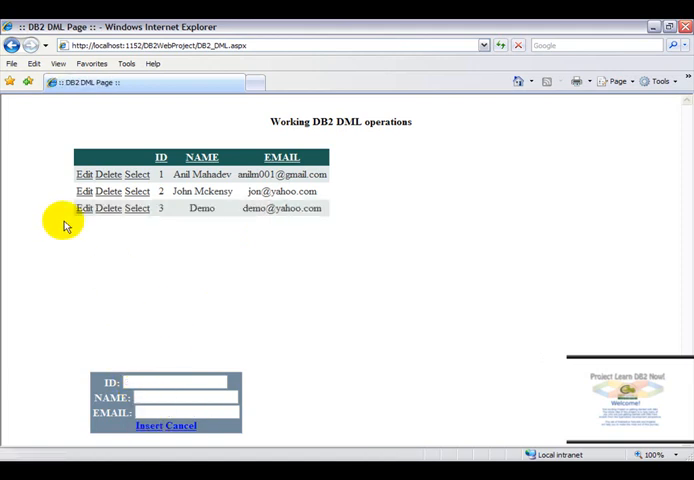
mouse_move(236, 212)
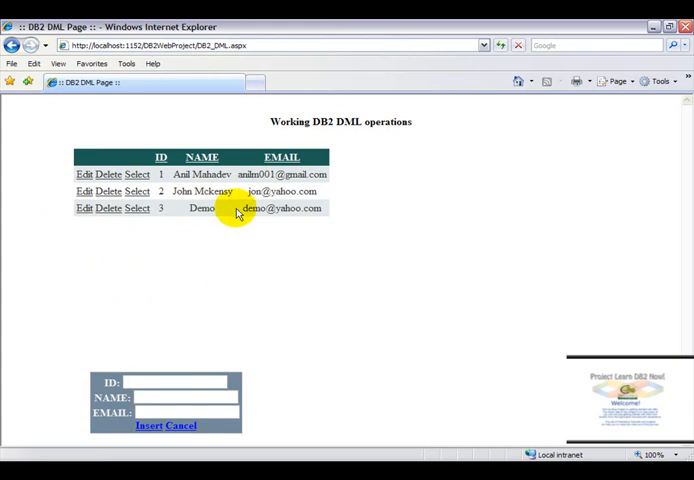
mouse_move(324, 212)
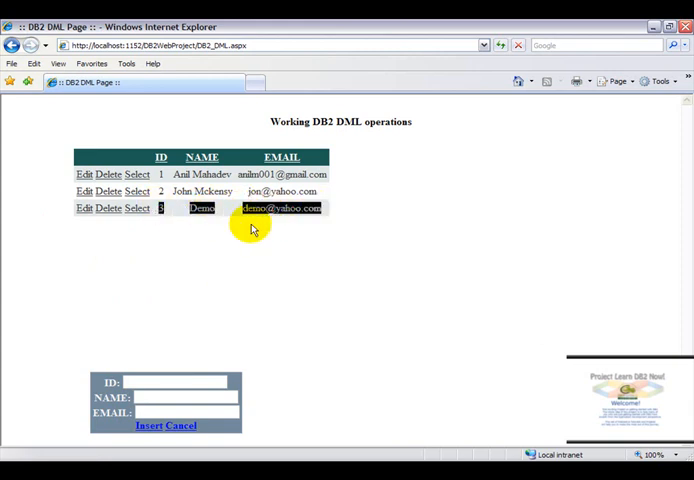
mouse_move(108, 208)
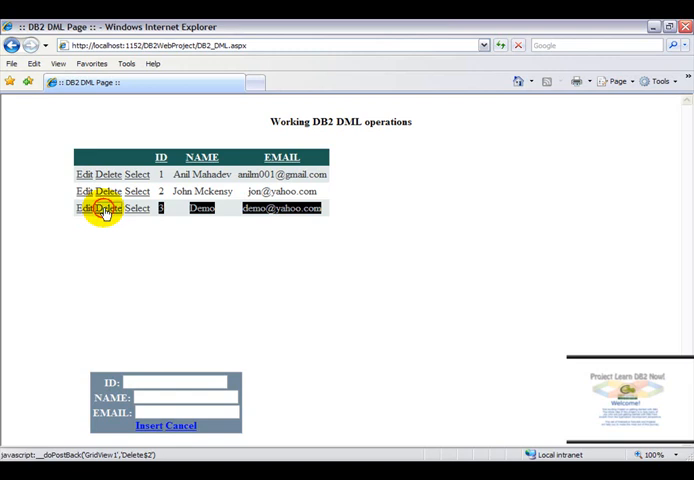
Step: Delete the Demo record (ID 3), leaving only records 1 and 2 in the grid
click(108, 208)
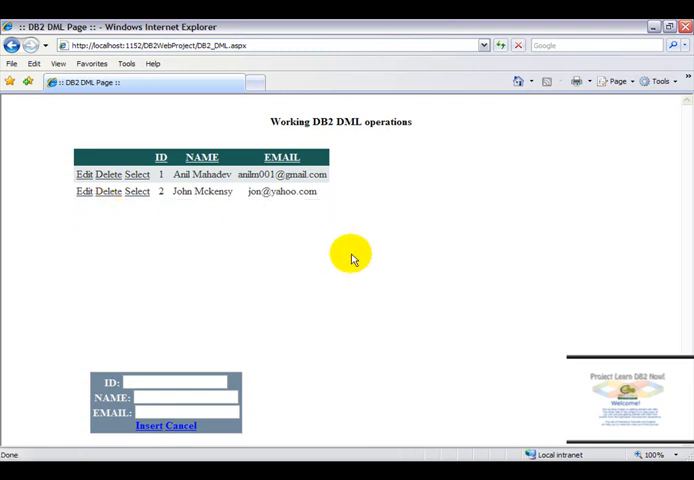